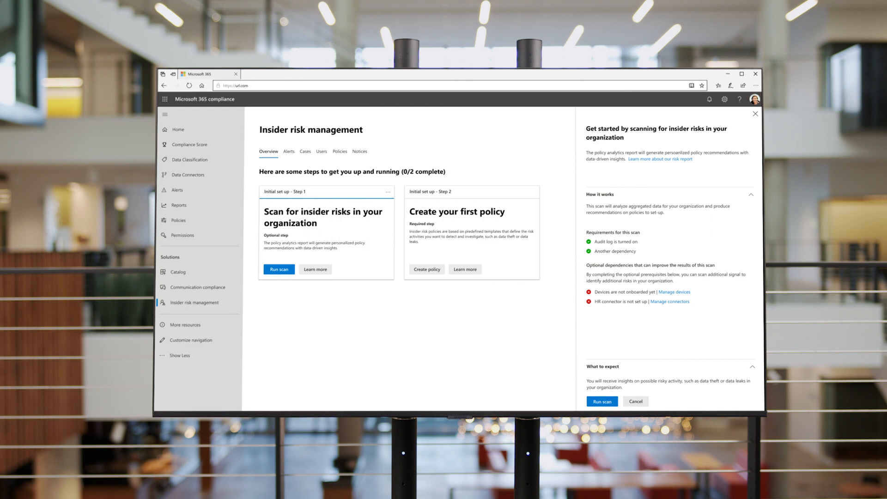
# Run the insider risk scan and review data leak, data theft insights and top exfiltration activities.
pyautogui.click(601, 401)
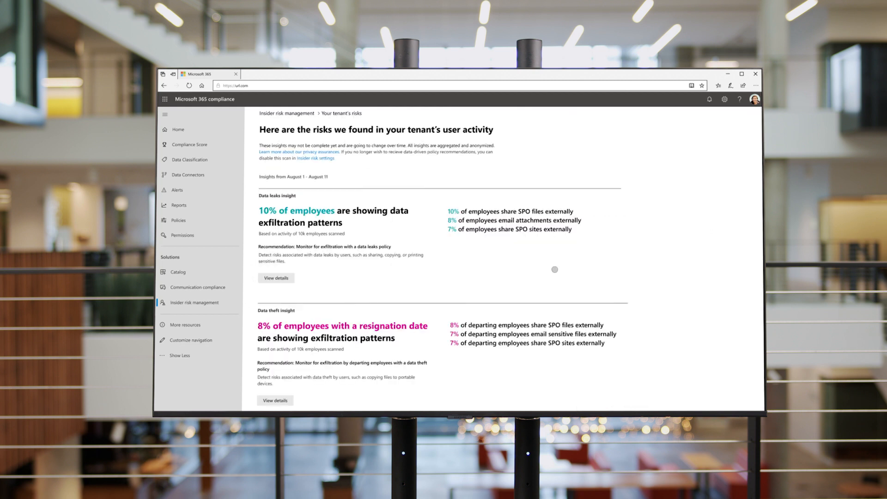
pyautogui.scroll(-3)
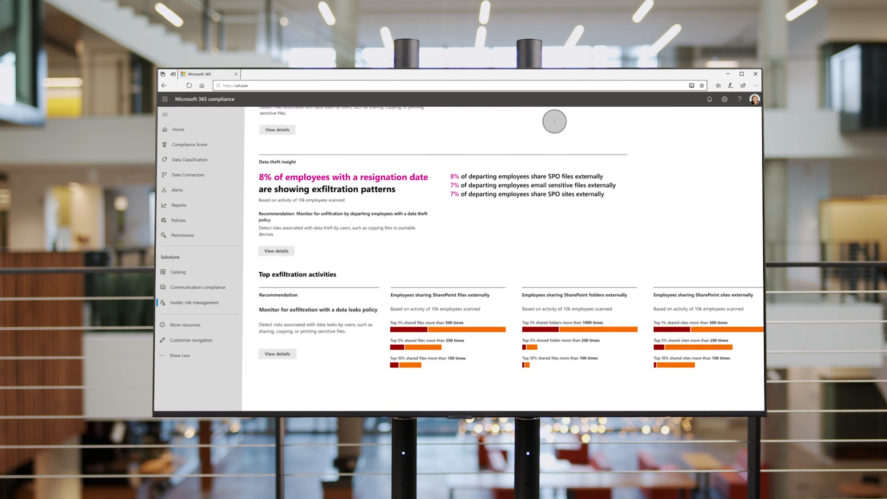
pyautogui.scroll(3)
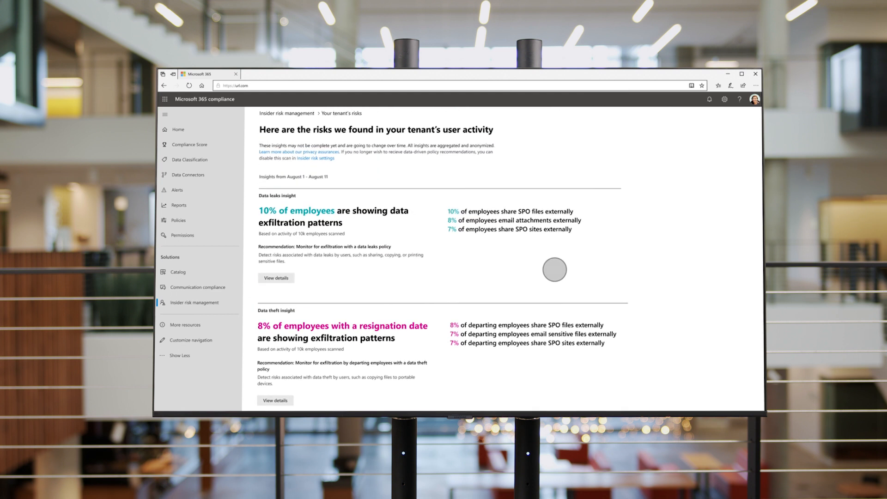